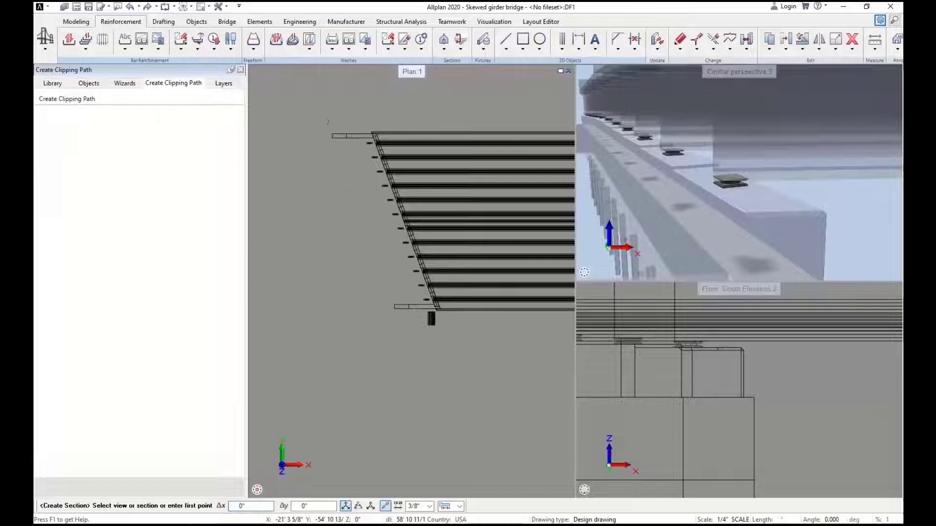
Step: Pick the first boundary point of the new section in the plan window
{"action": "left_click", "coordinate": [442, 40]}
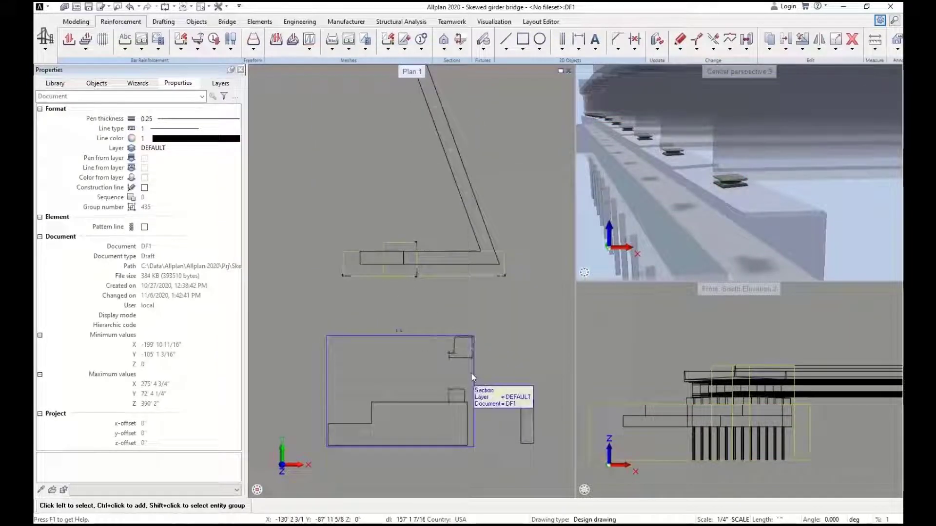
Step: Bring up the context actions for the placed section view
{"action": "right_click", "coordinate": [473, 376]}
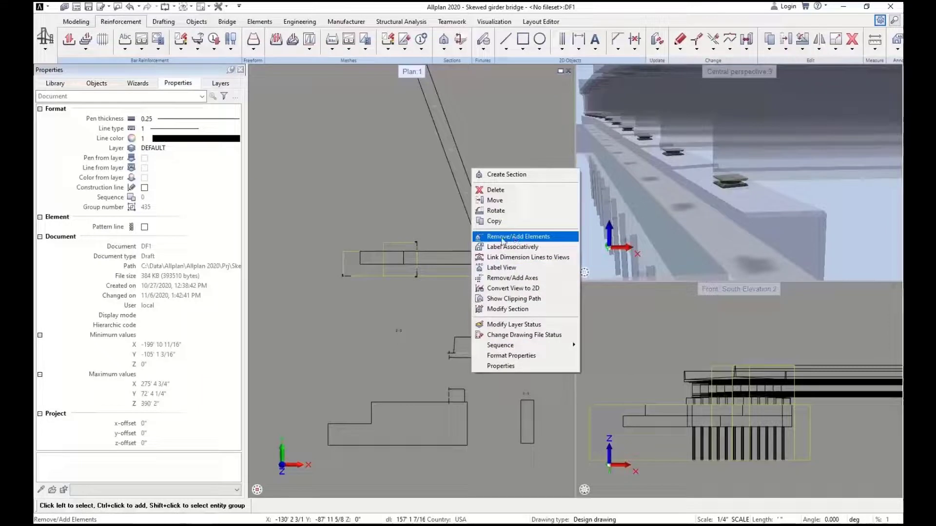
Step: Choose Remove/Add Elements to change which bridge parts the section includes
{"action": "left_click", "coordinate": [519, 236]}
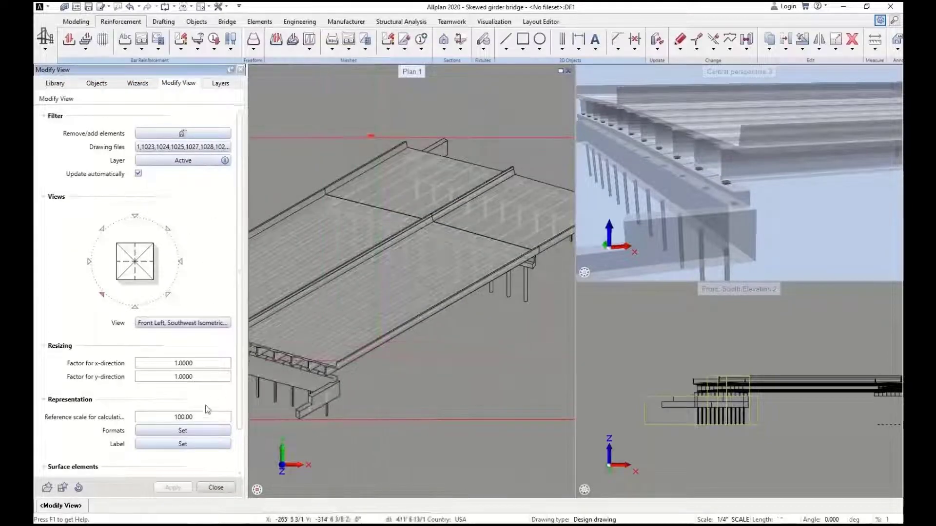
Step: Bring up the Formats settings for the southwest isometric section view
{"action": "left_click", "coordinate": [182, 431]}
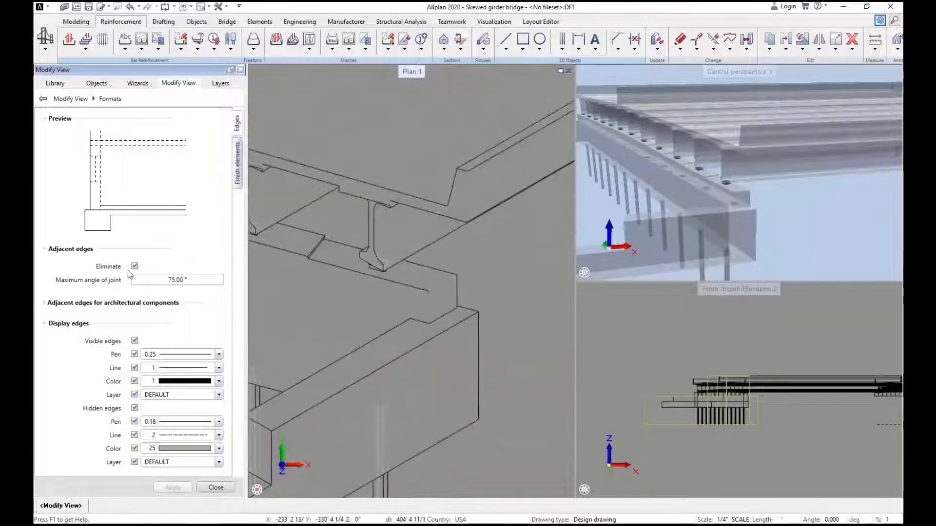
Step: Turn off adjacent-edge elimination and apply the format to the isometric view
{"action": "left_click", "coordinate": [134, 266]}
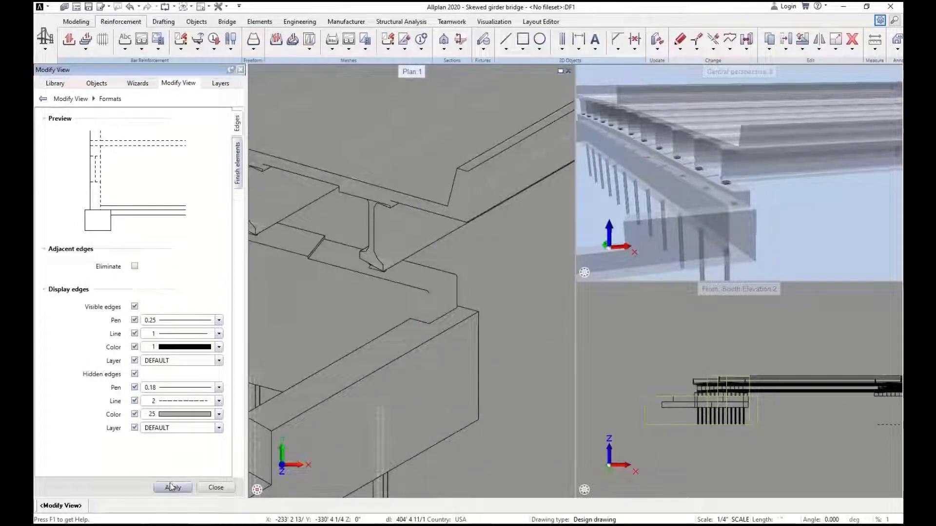
{"action": "left_click", "coordinate": [173, 488]}
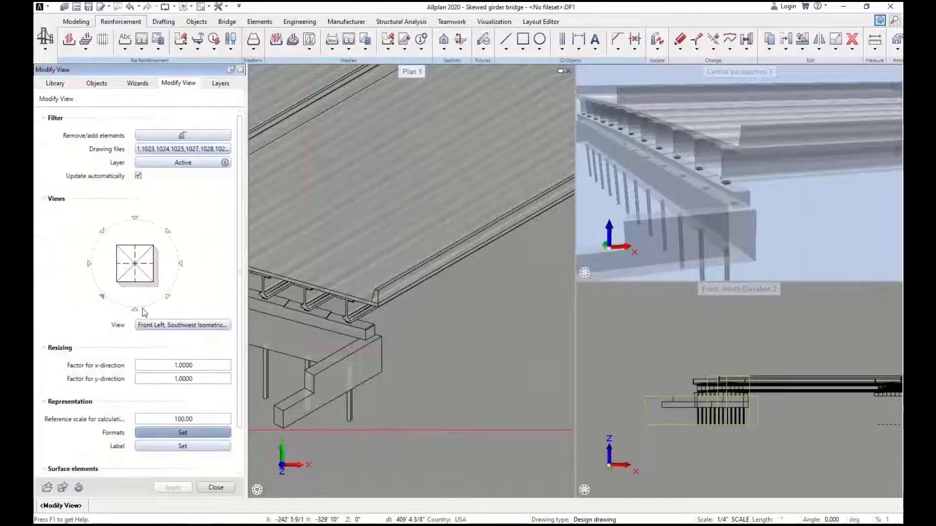
{"action": "scroll", "scroll_direction": "down", "scroll_amount": 3}
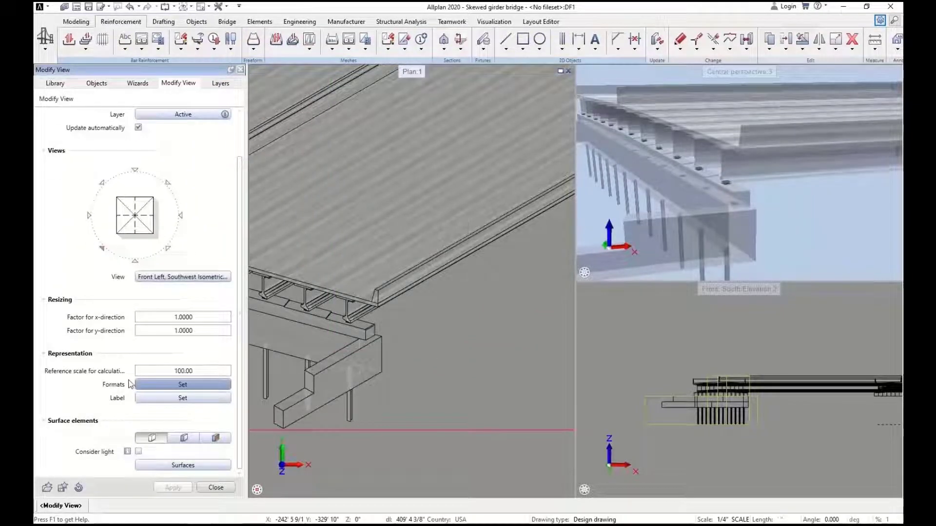
{"action": "mouse_move", "coordinate": [64, 488]}
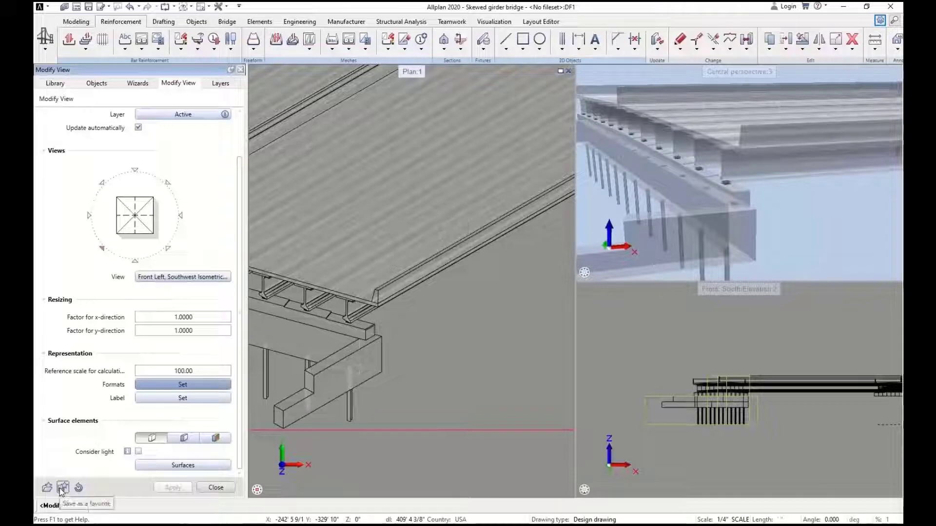